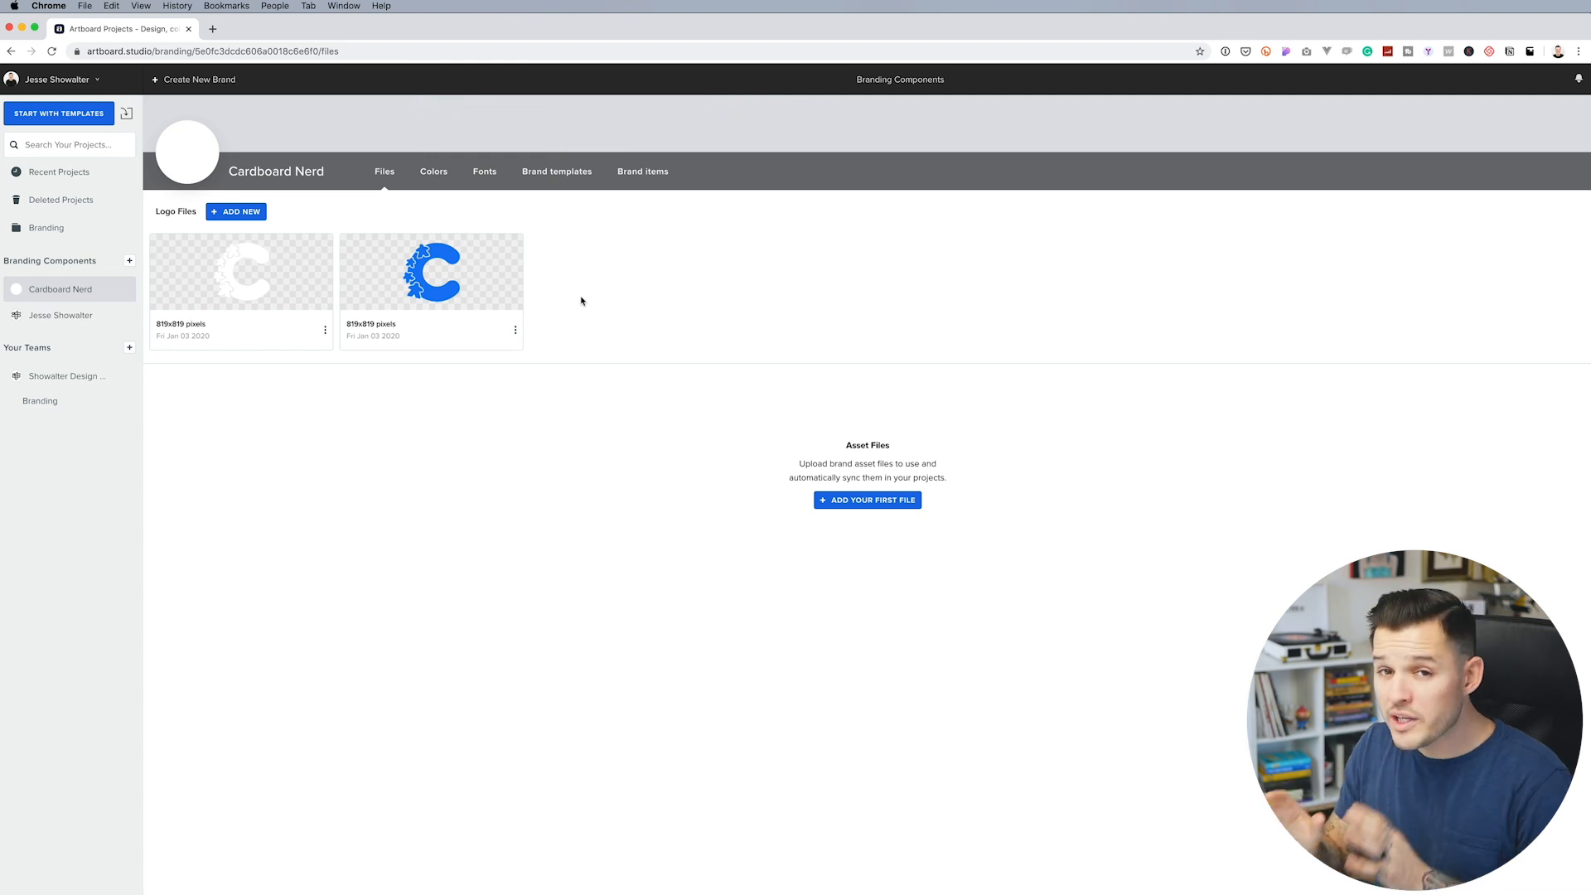
# Step: Upload the brand screen assets to the Cardboard Nerd brand's Asset Files
pyautogui.click(484, 171)
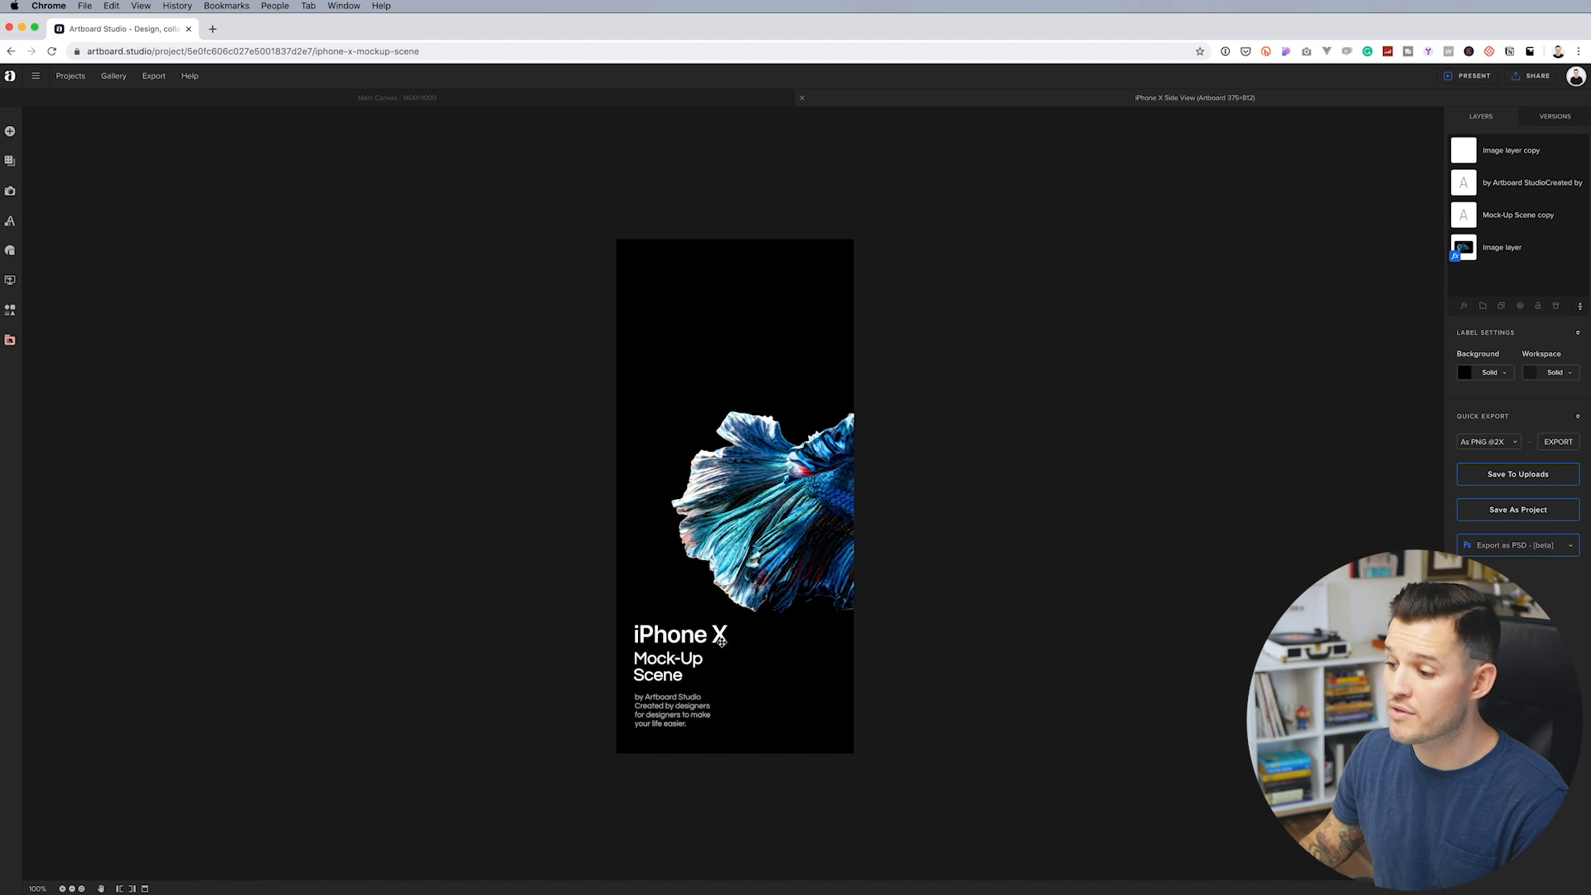
# Step: Select the iPhone X Side View artboard to swap its image for a brand asset
pyautogui.click(10, 340)
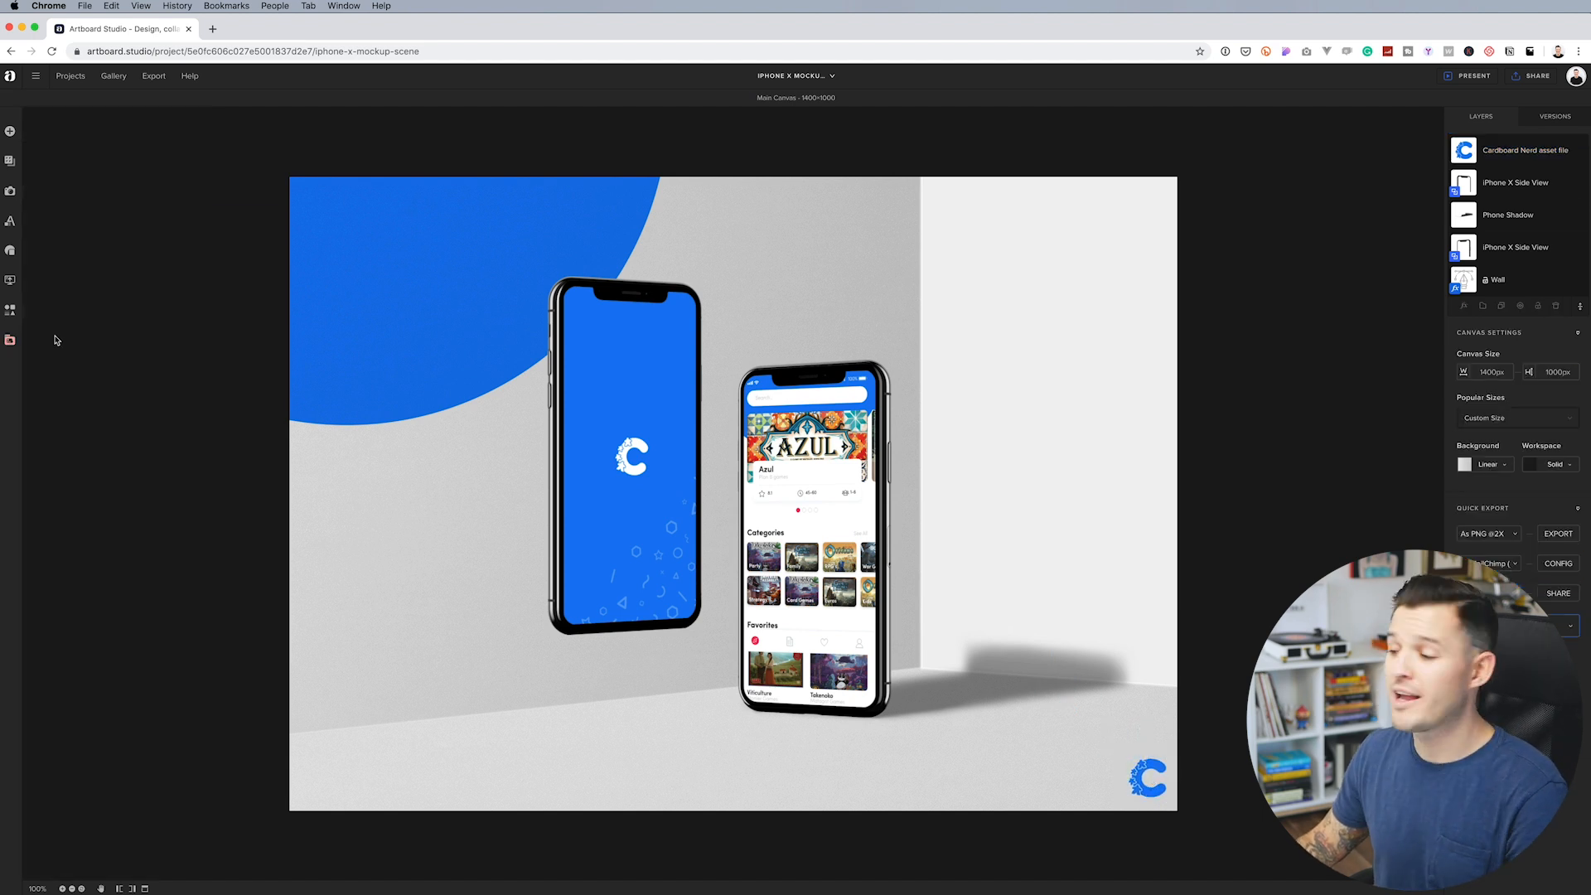
# Step: Return to Recent Projects, showing the finished iPhone X Mockup Scene thumbnail
pyautogui.click(71, 75)
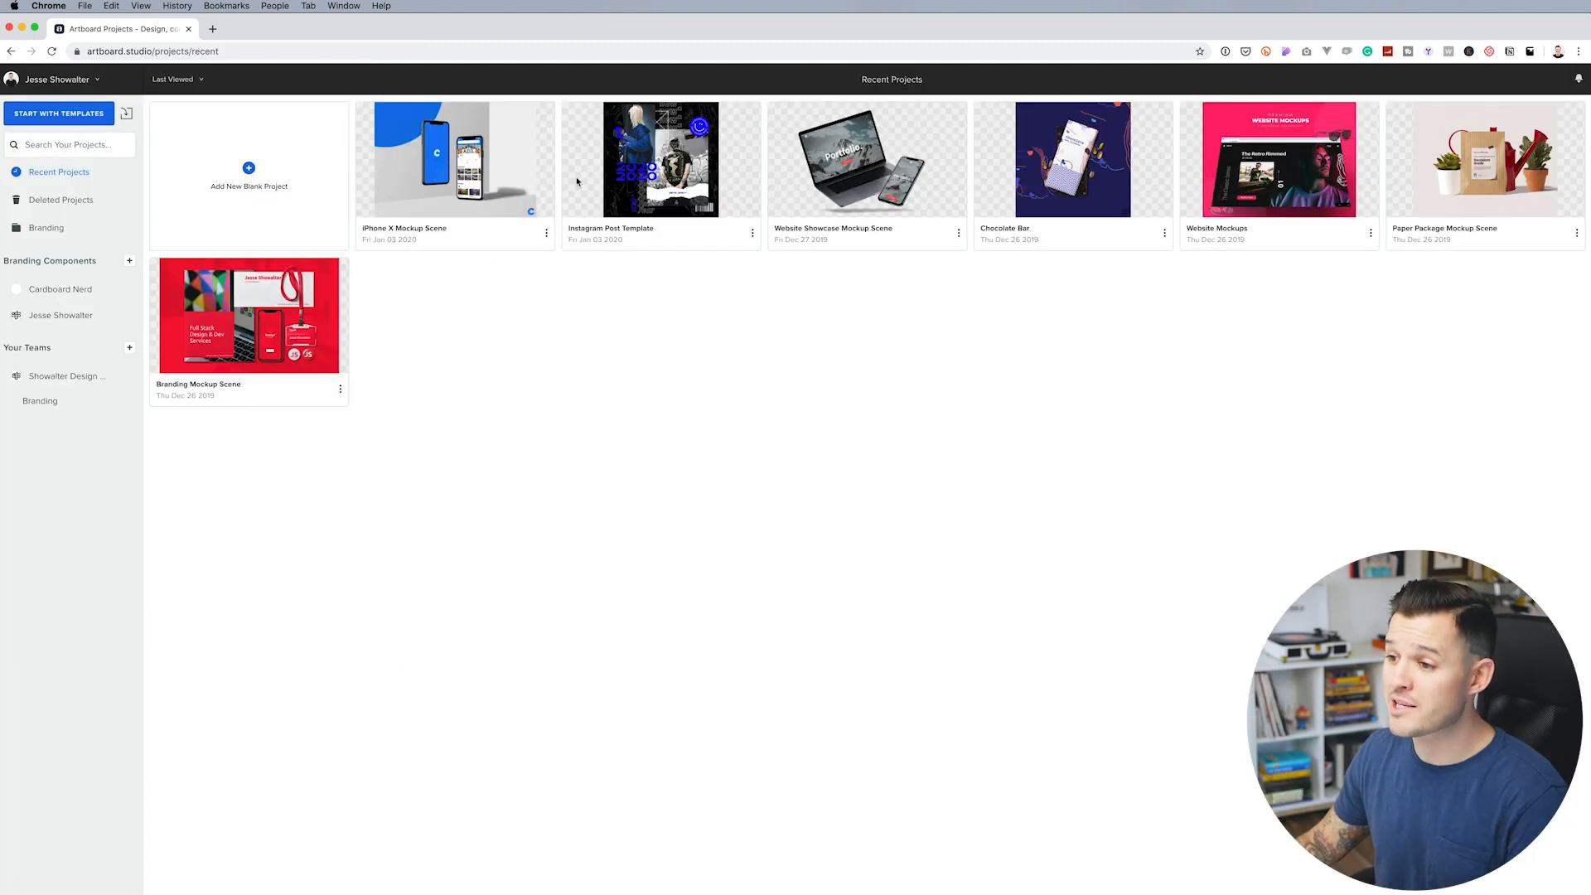
# Step: Show the Cardboard Nerd brand's Files with its two logos and four asset files
pyautogui.click(60, 288)
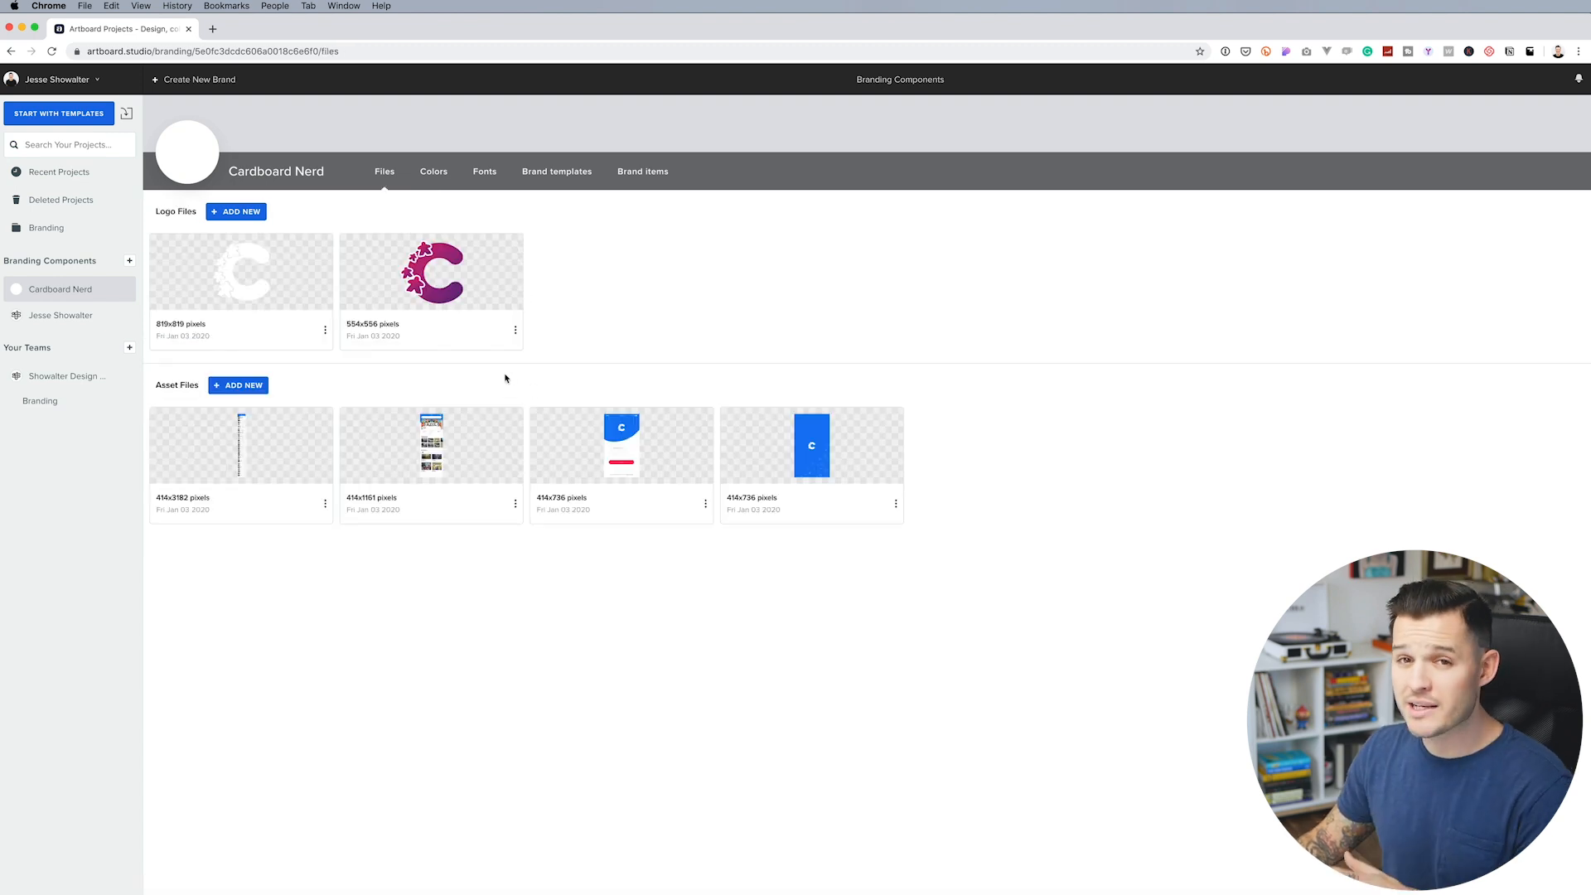